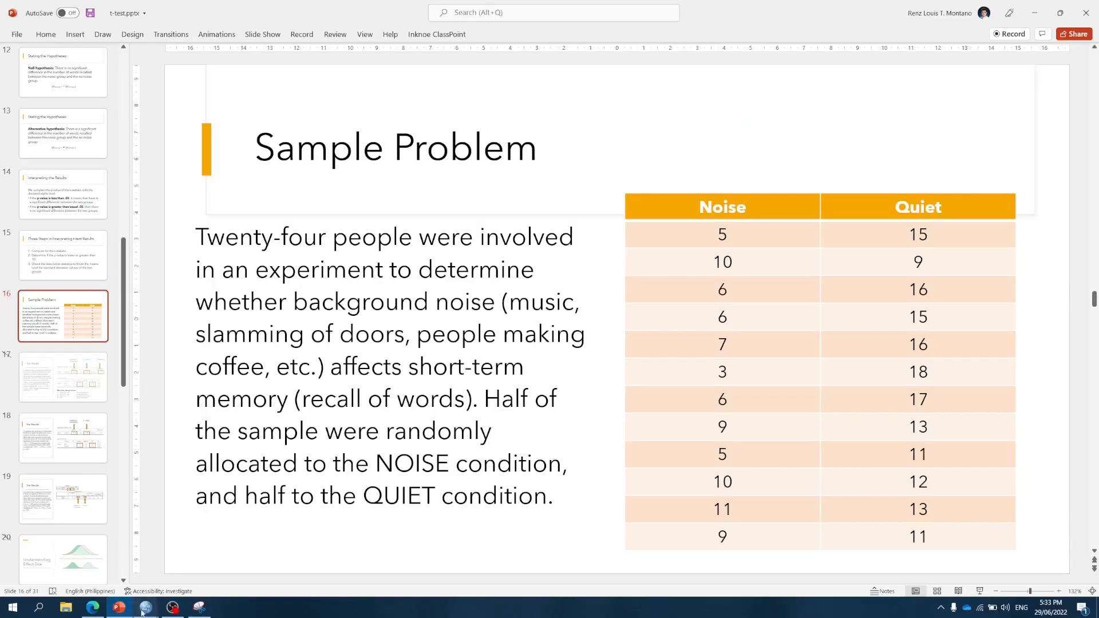
mouse_move(146, 607)
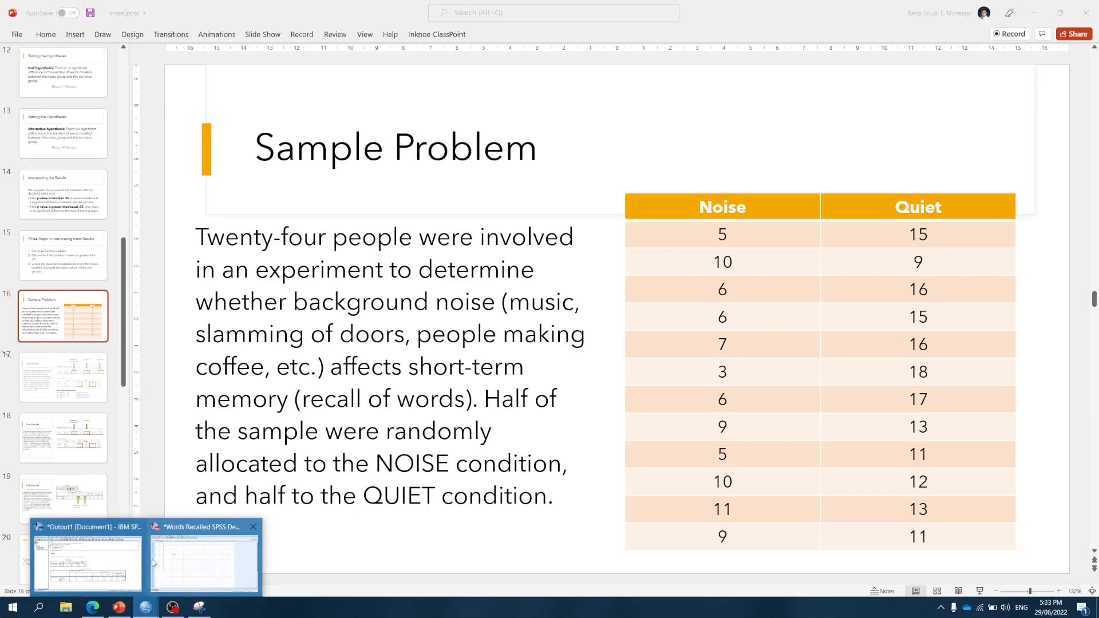
Switch to the Words Recalled dataset and review the Grouping and Words_Recalled columns.
left_click(204, 561)
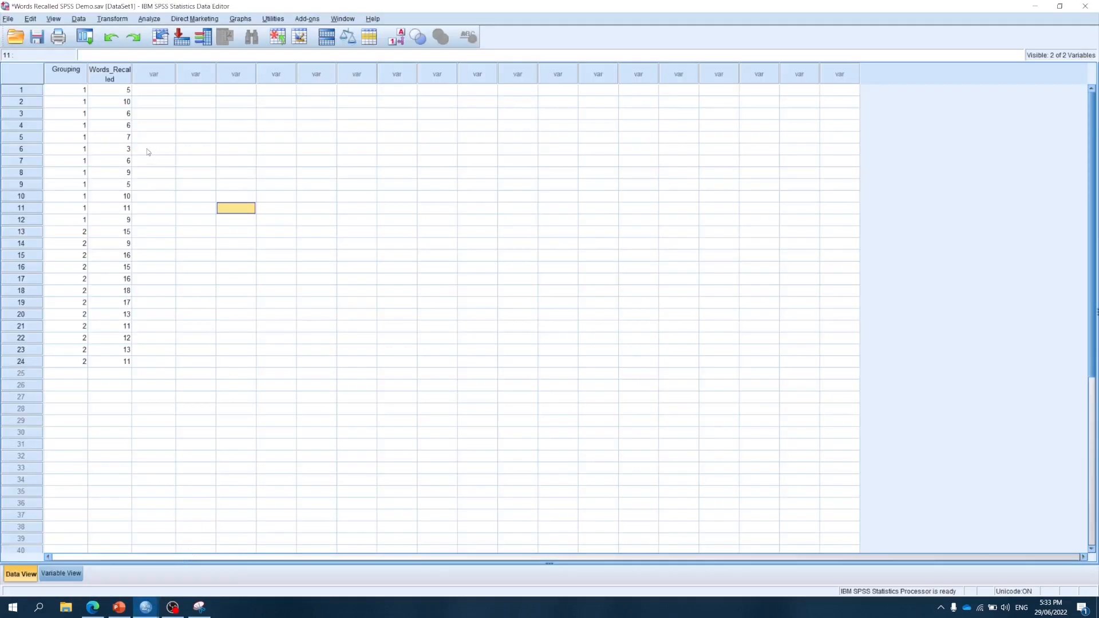
mouse_move(132, 143)
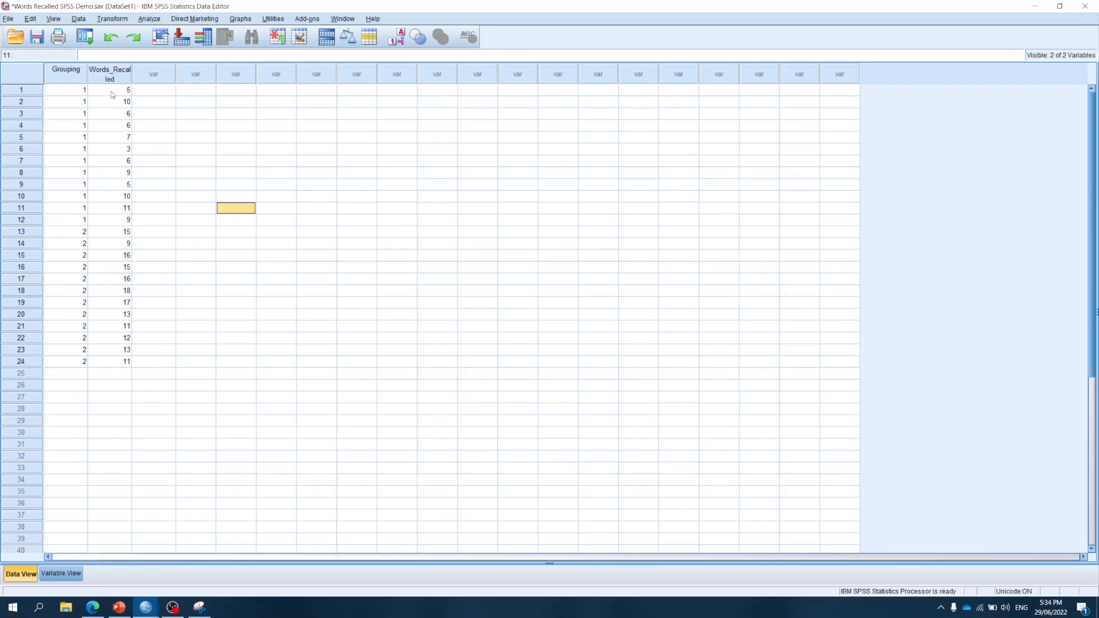
mouse_move(133, 73)
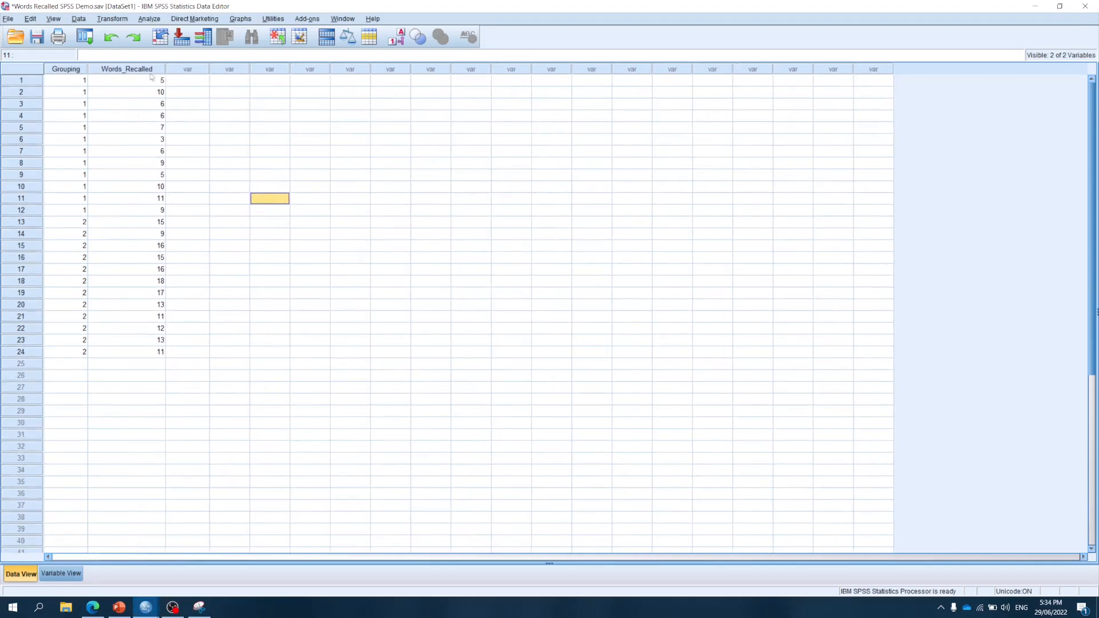
left_click(65, 68)
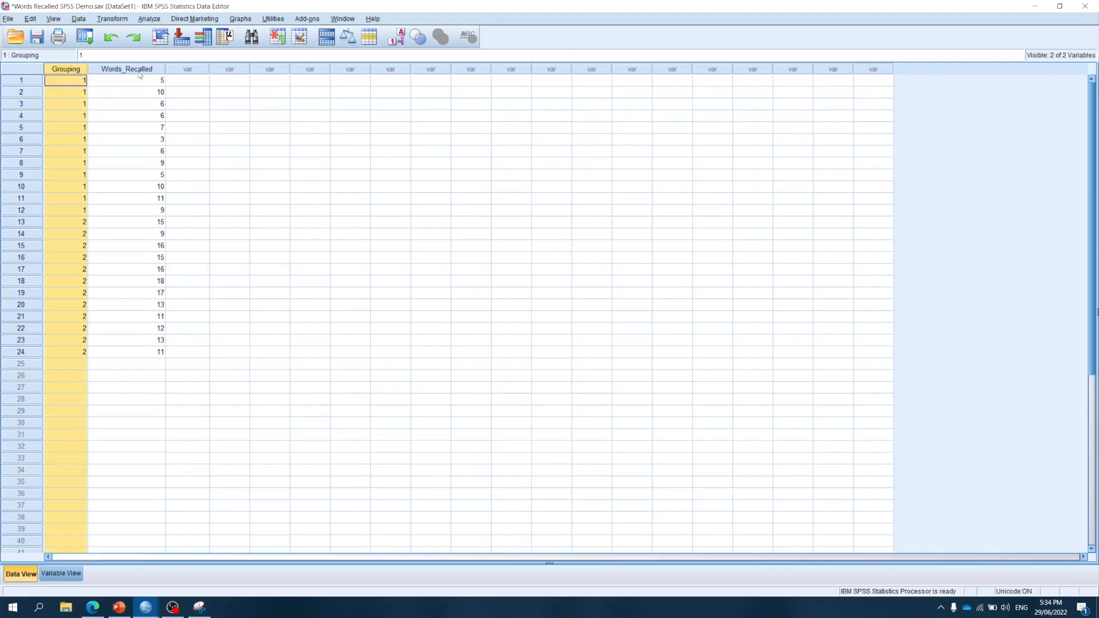
left_click(126, 69)
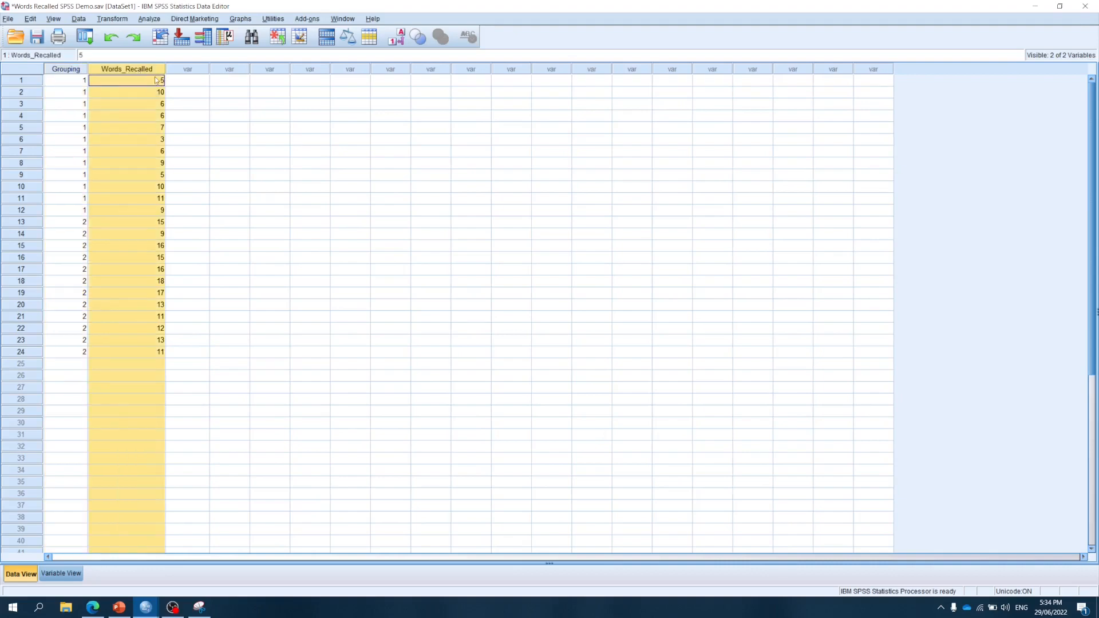
left_click(186, 127)
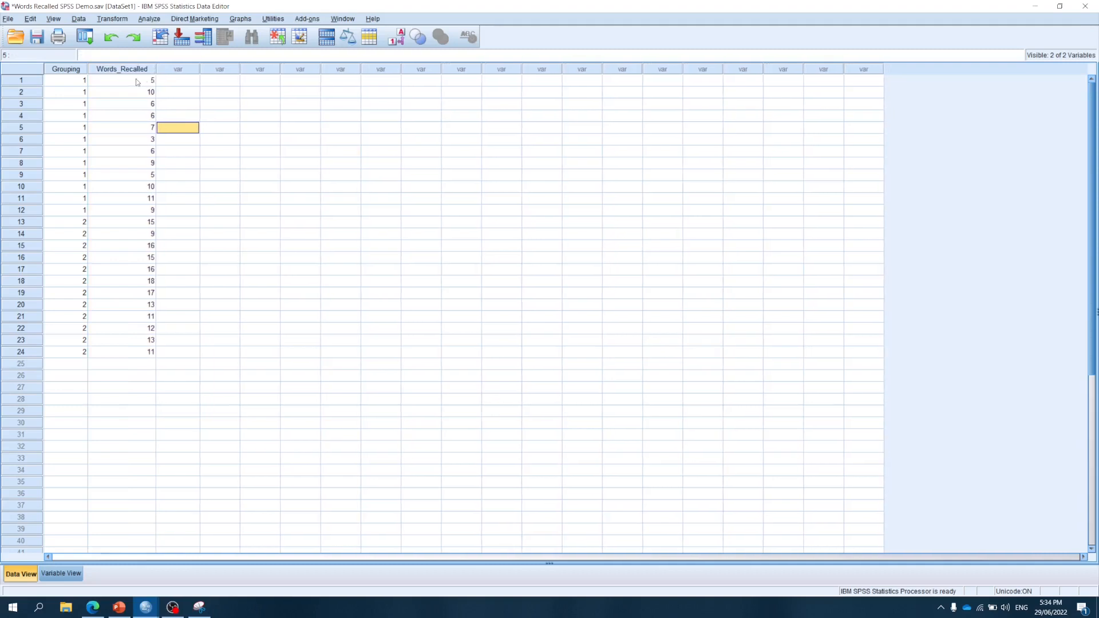
Highlight the Words_Recalled scores for rows 1-12 and then rows 13-24.
left_click(122, 80)
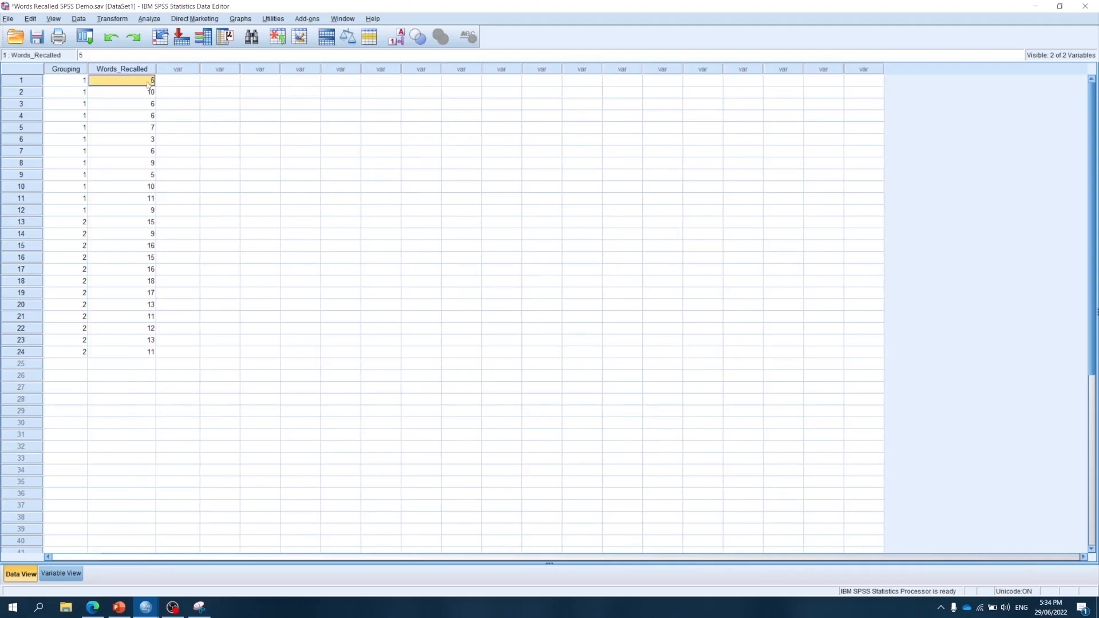
left_click_drag(122, 80, 122, 210)
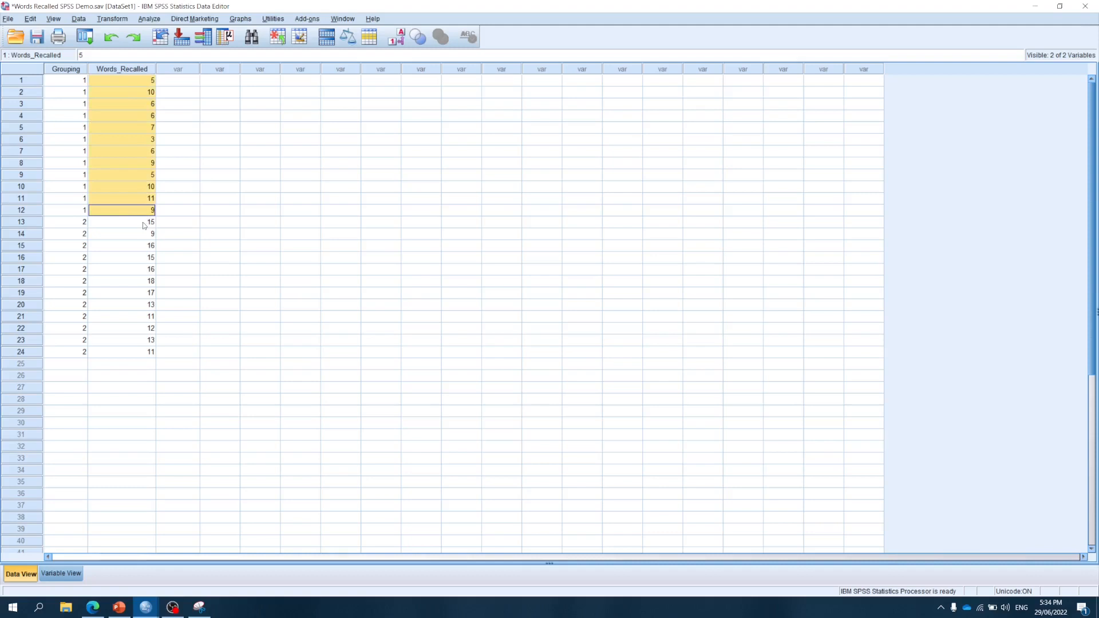
left_click(121, 222)
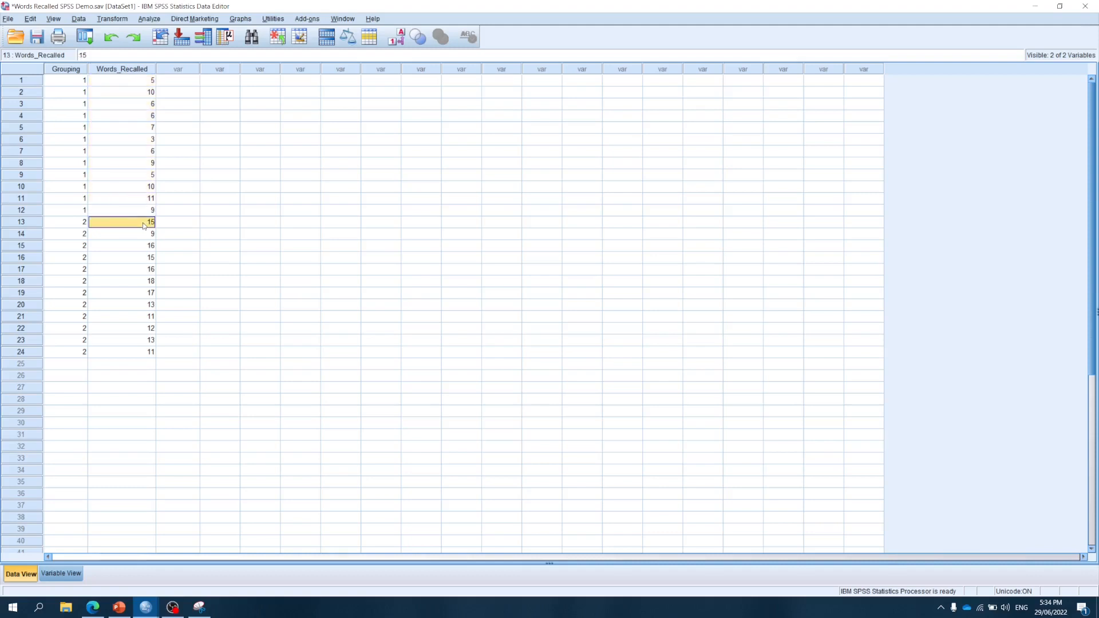
left_click_drag(122, 221, 123, 362)
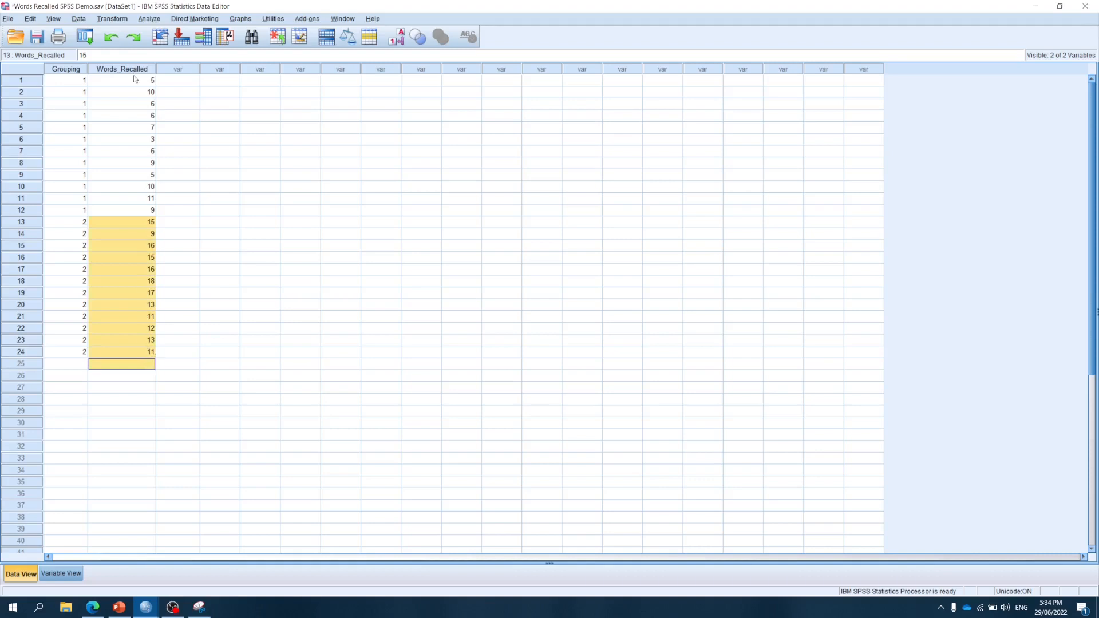
Review the Grouping codes alongside the scores for both halves of the 24 cases.
left_click(122, 81)
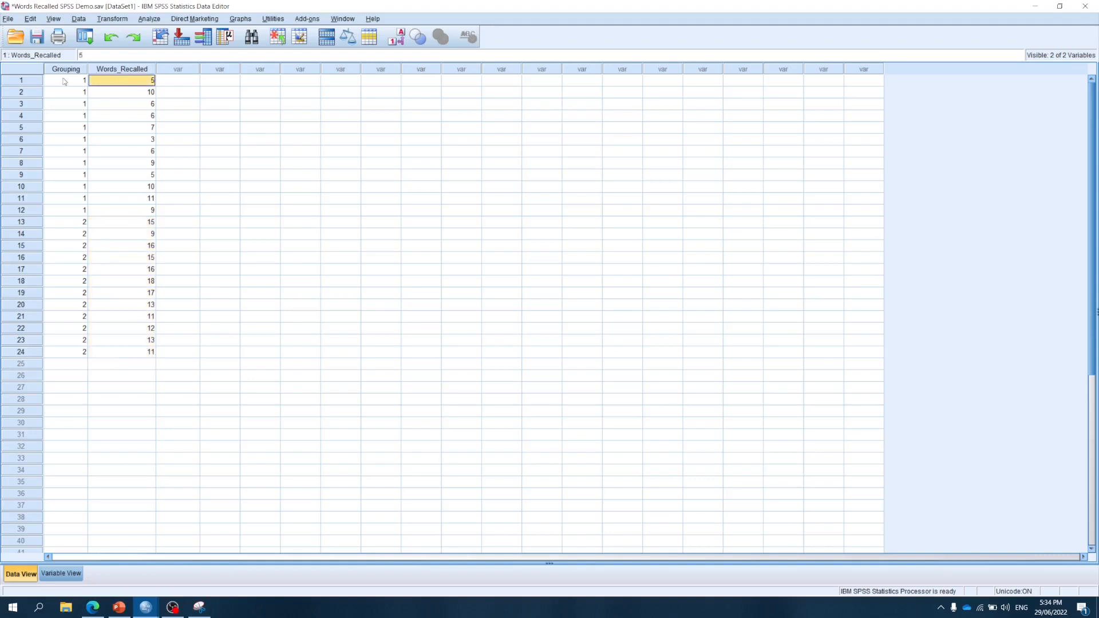
left_click(65, 80)
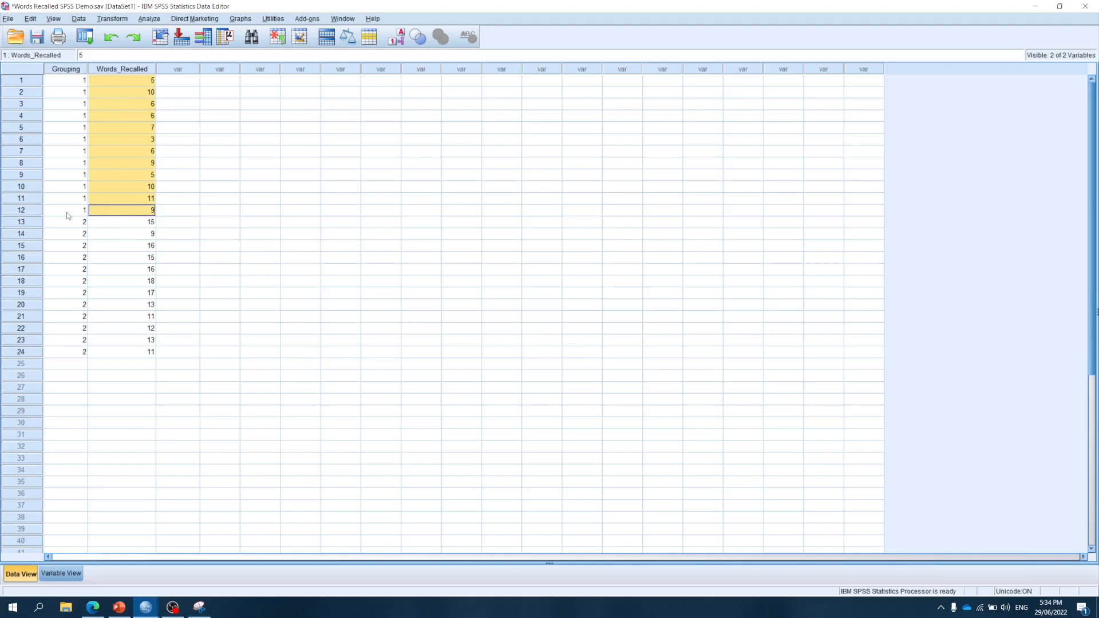
left_click(66, 80)
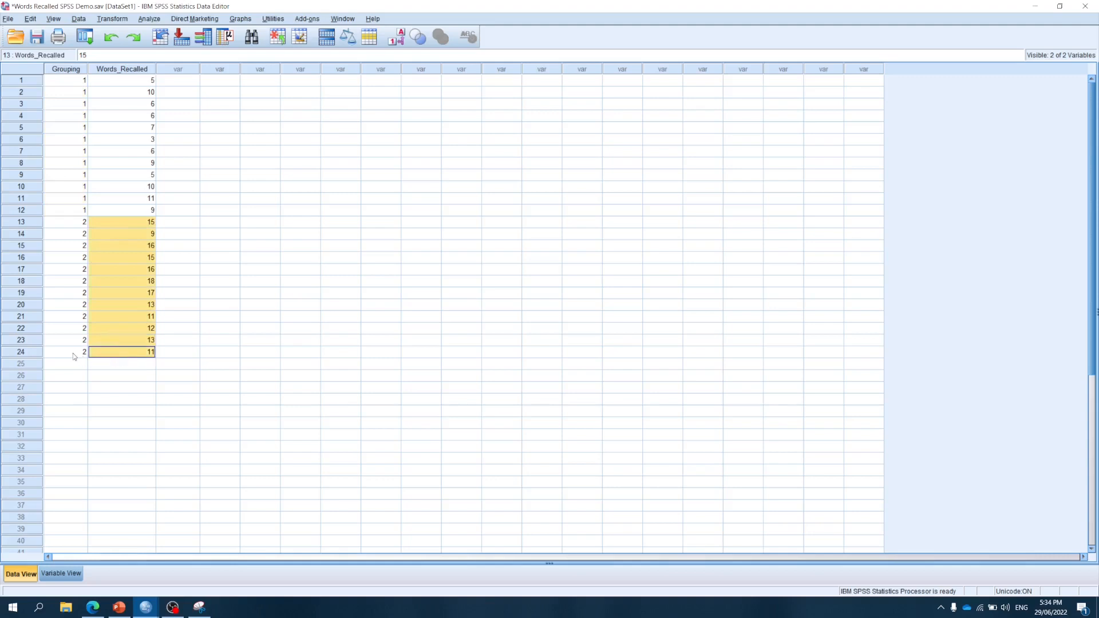
left_click(66, 222)
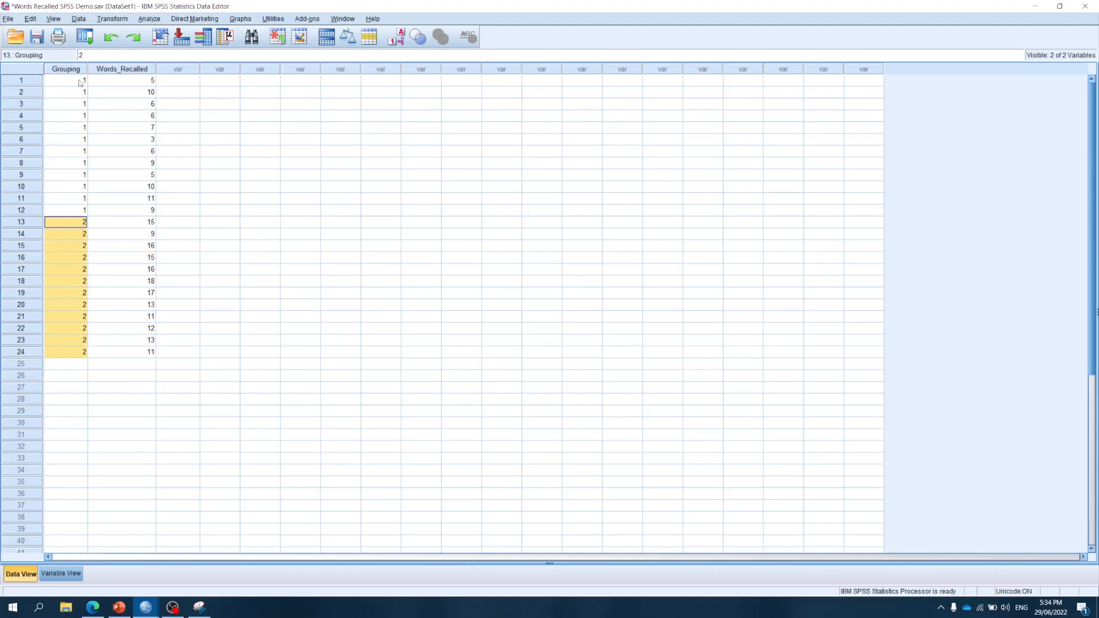
mouse_move(111, 310)
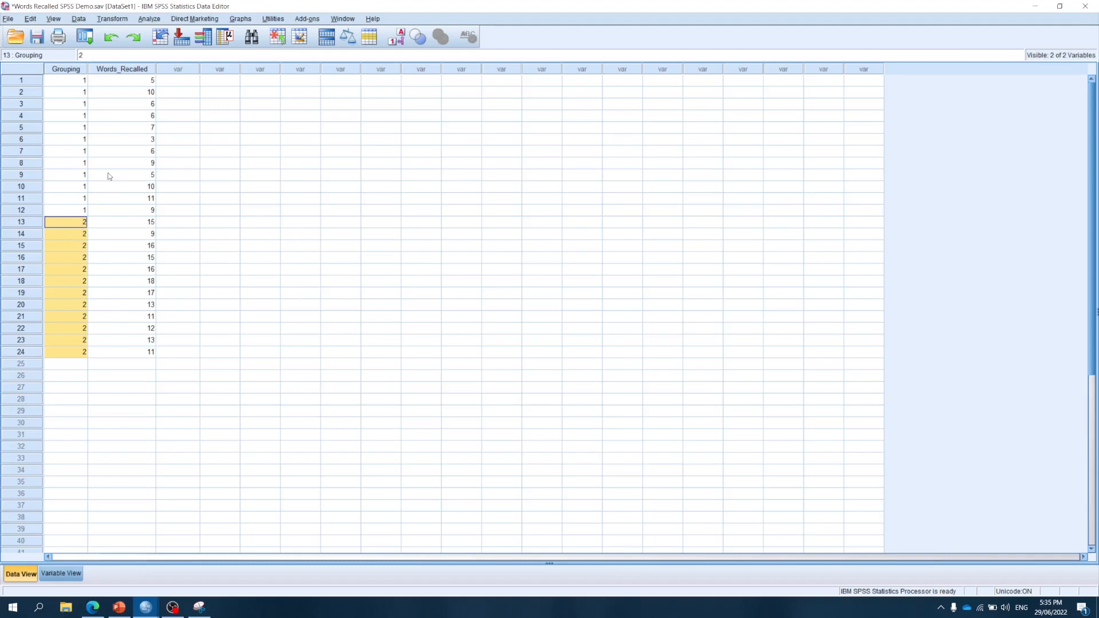
mouse_move(87, 162)
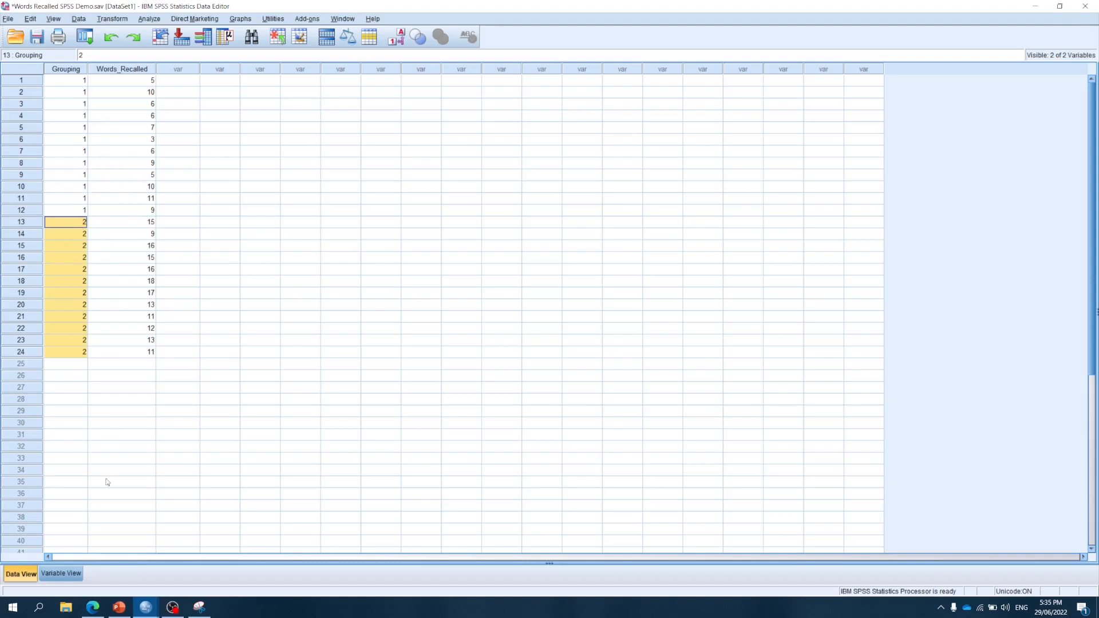
left_click(66, 174)
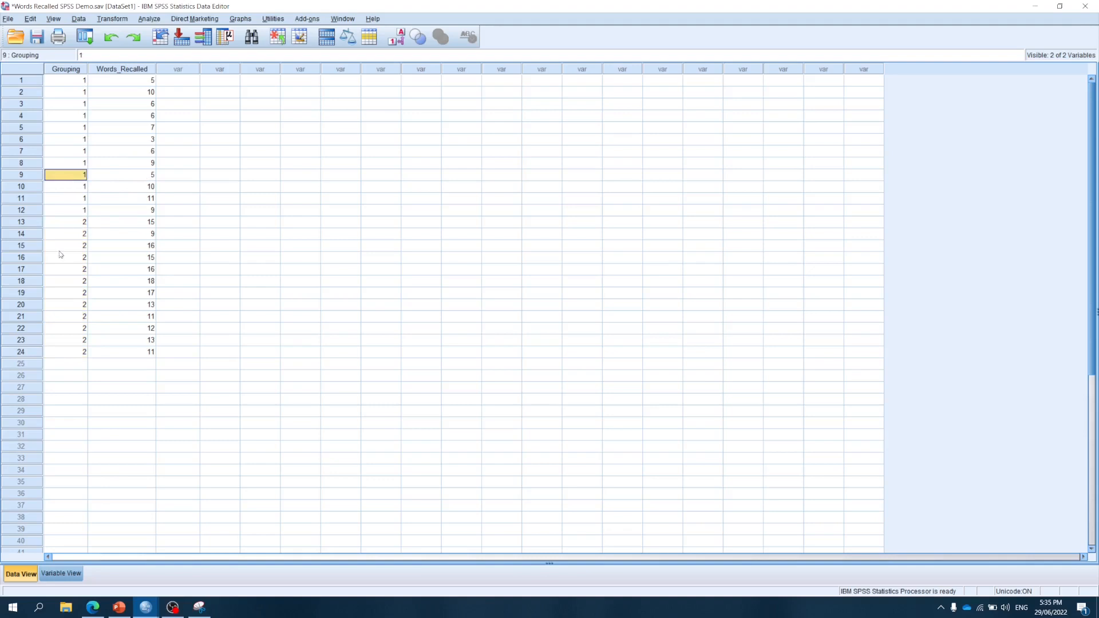
left_click(65, 245)
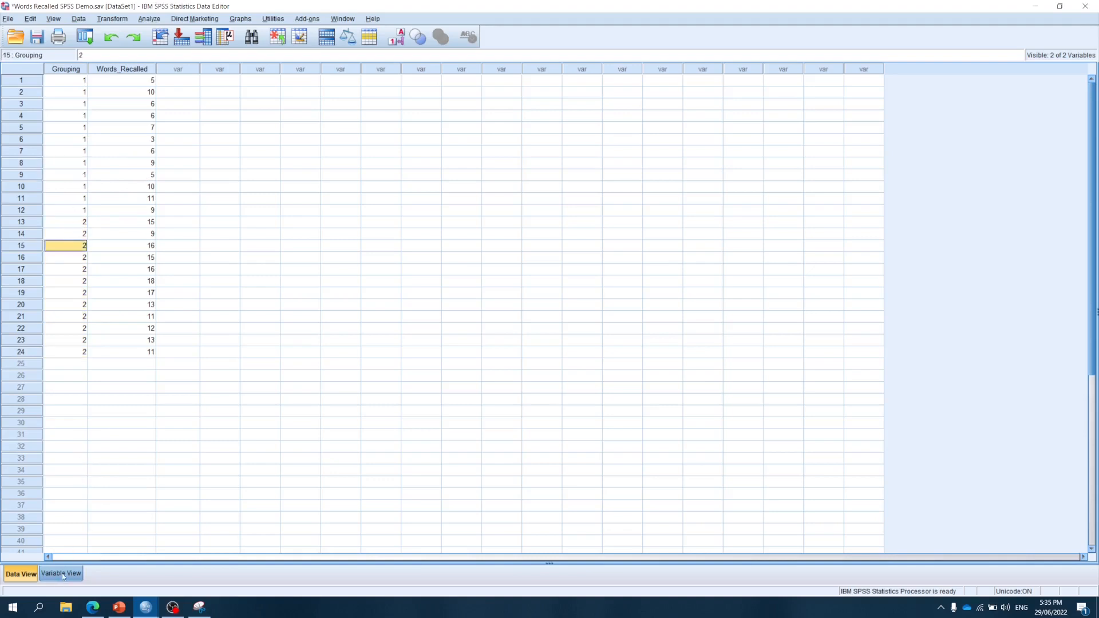
In Variable View, remove the mistaken No Noise entry from the Grouping value labels.
left_click(60, 573)
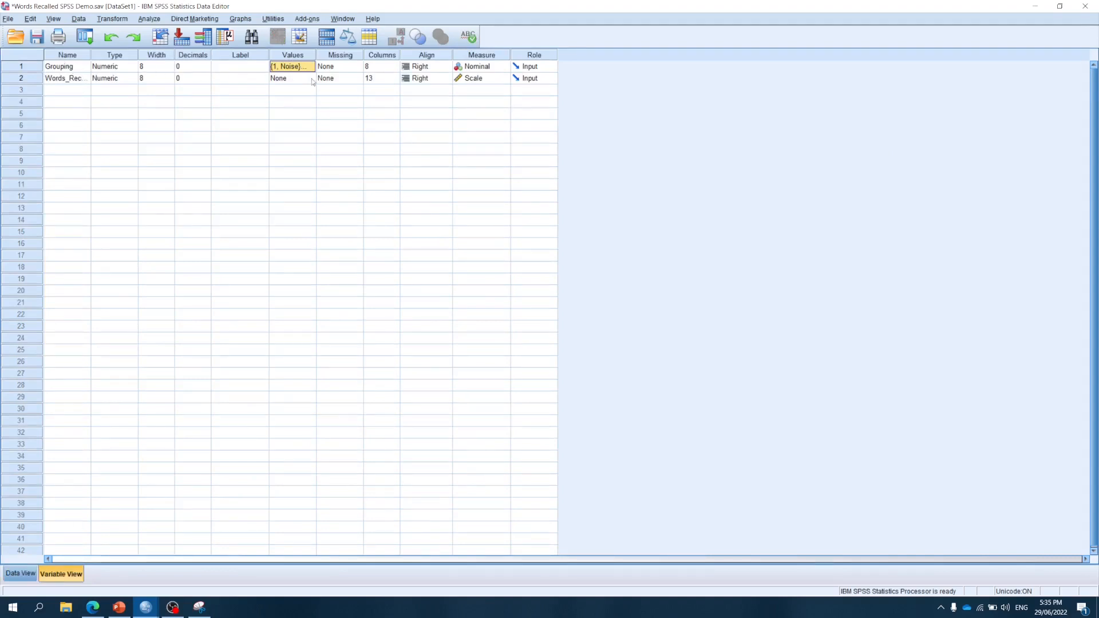
left_click(306, 66)
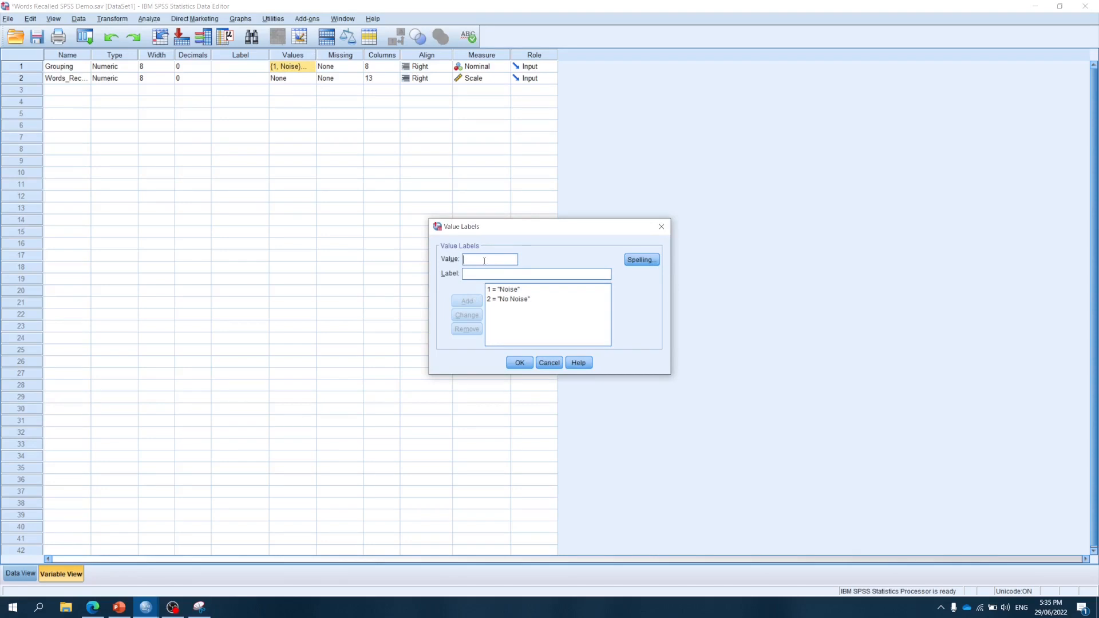
left_click(502, 289)
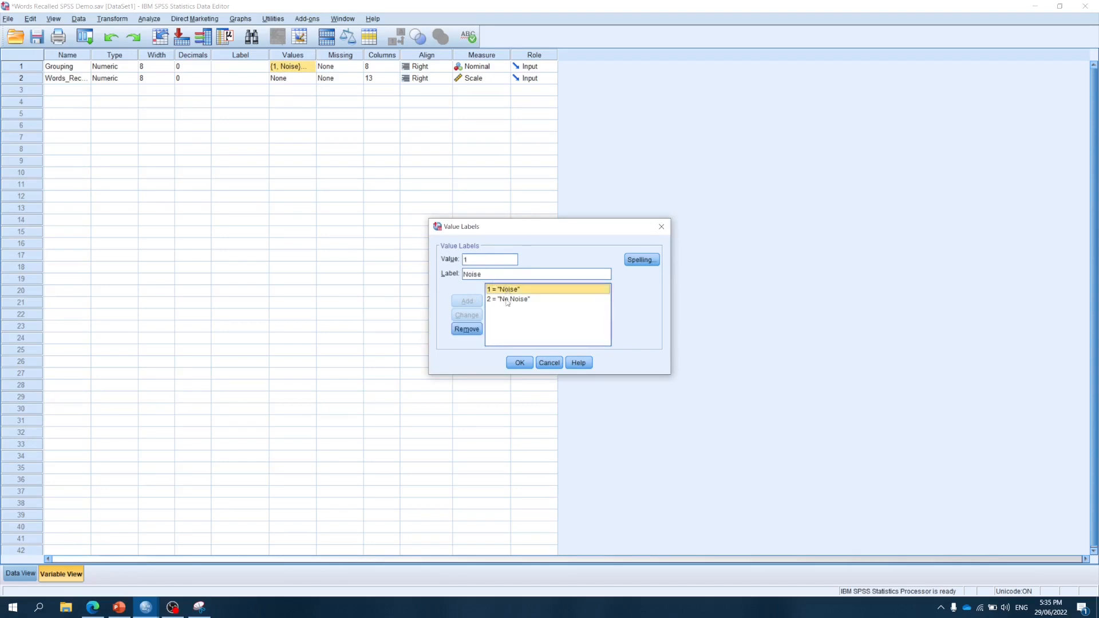
left_click(466, 329)
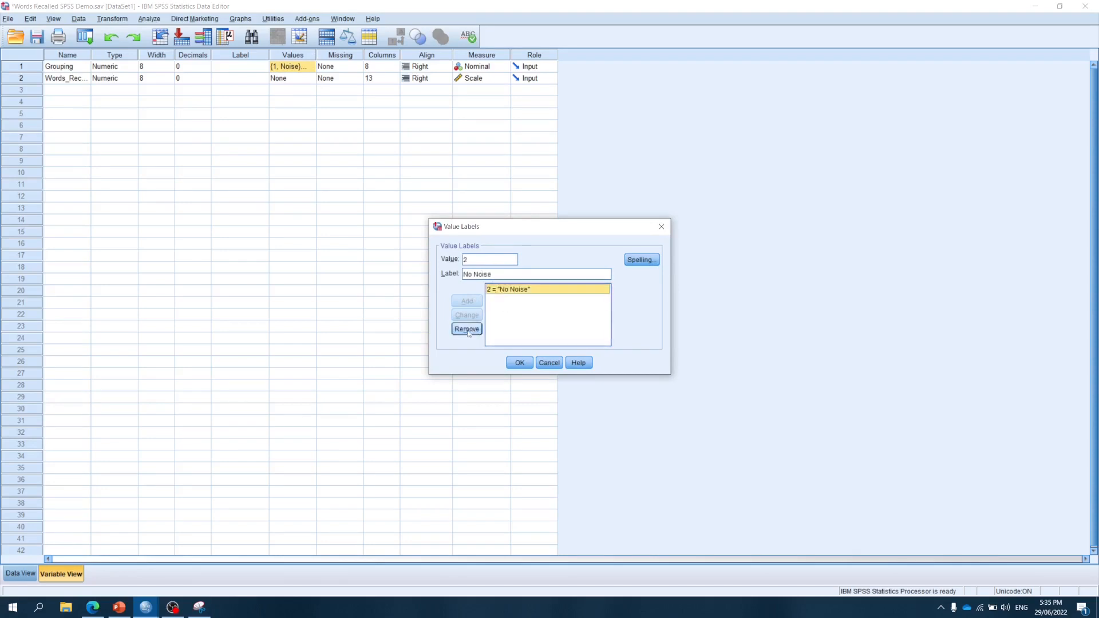
Add value labels 1 = Noise and 2 = Quiet to Grouping and confirm them.
left_click(467, 330)
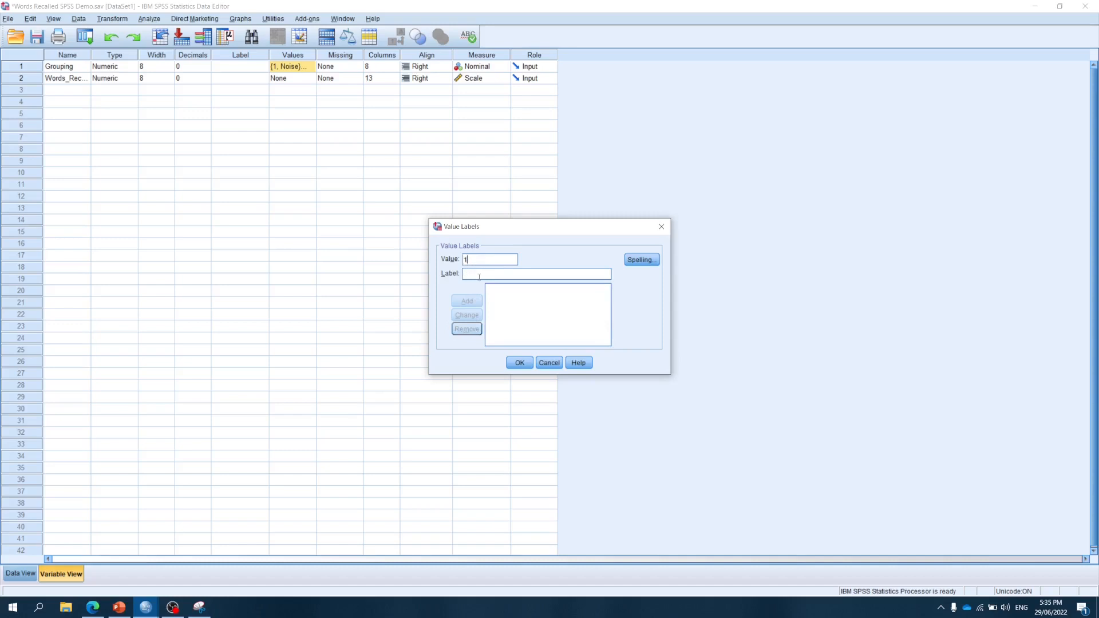
type("No")
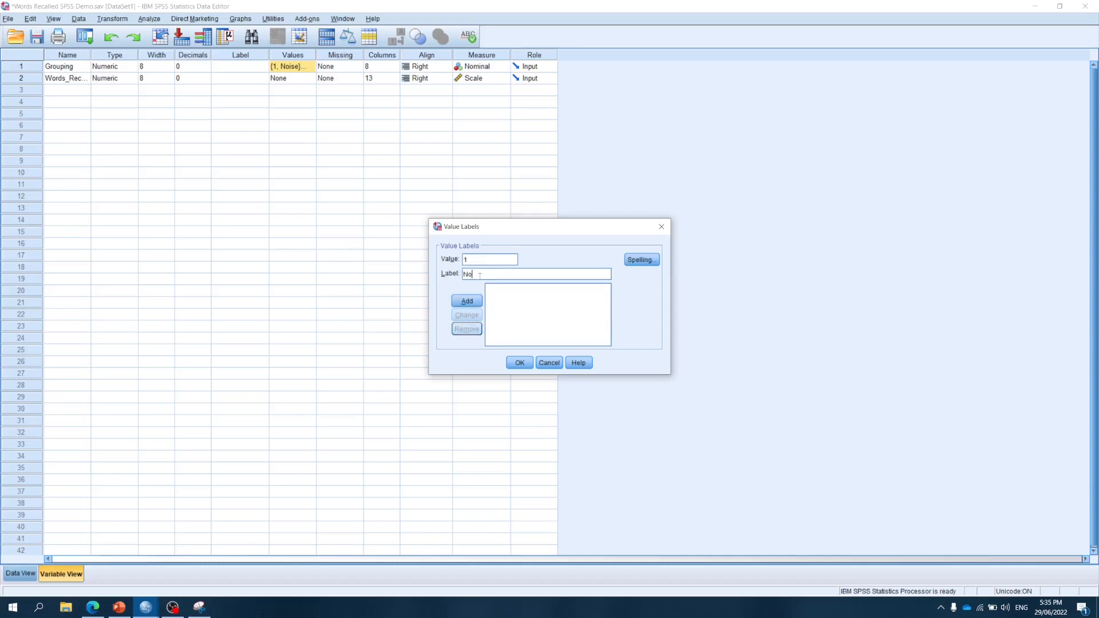
left_click(466, 301)
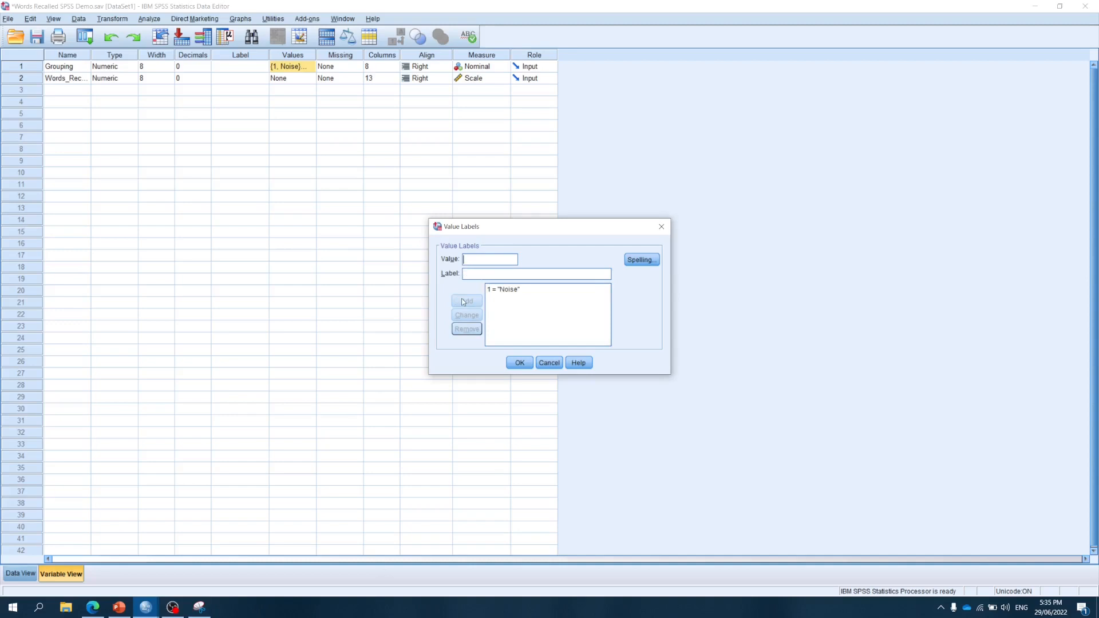
type("2")
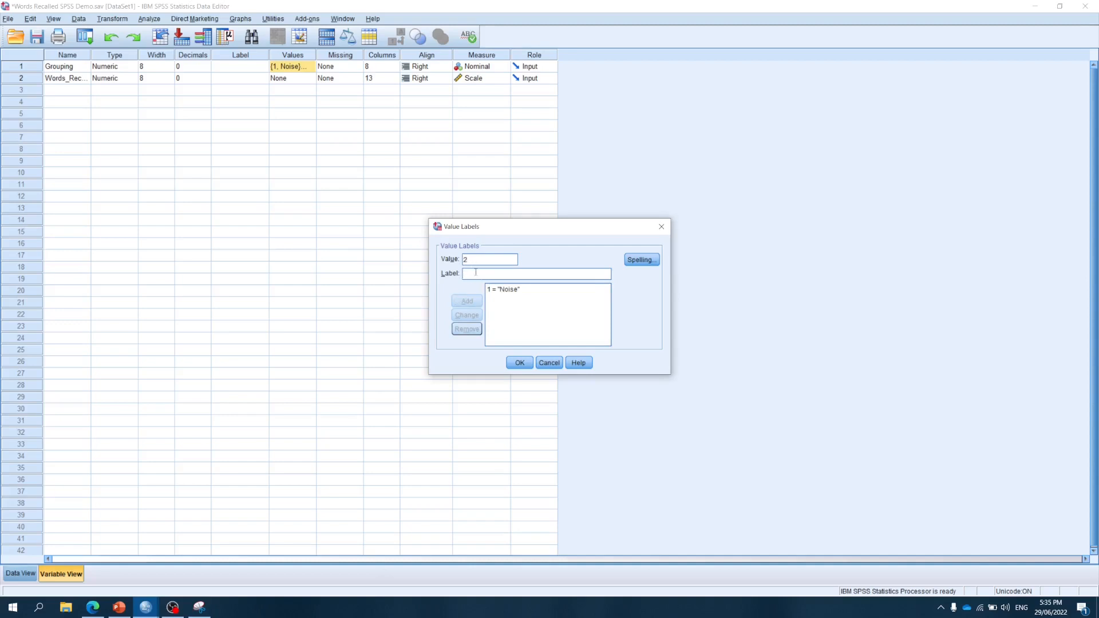
type("Quiet")
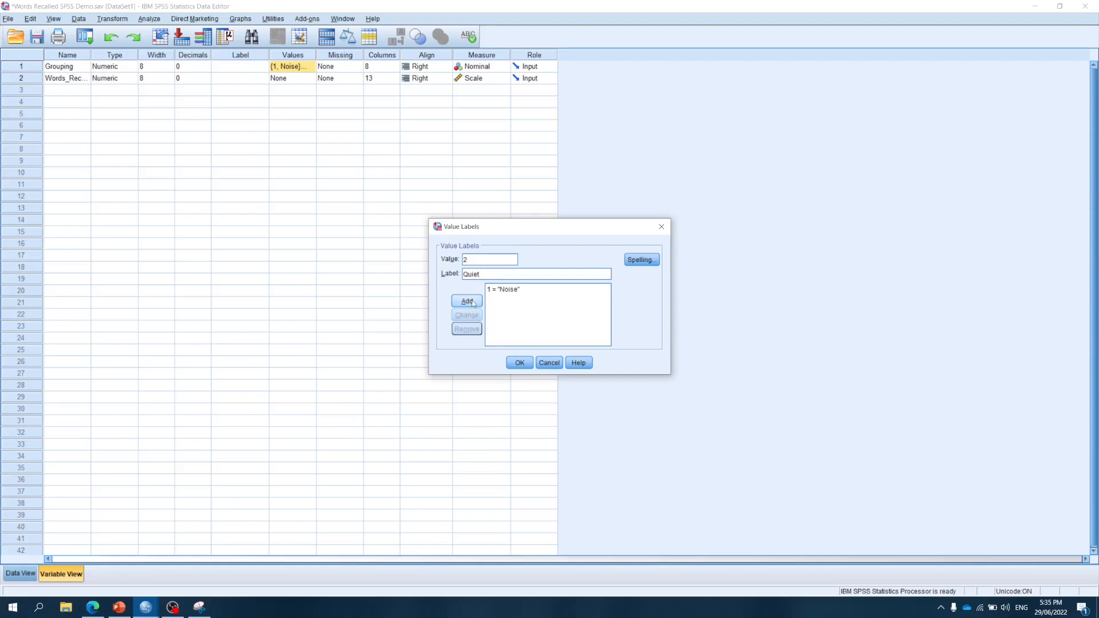
left_click(466, 301)
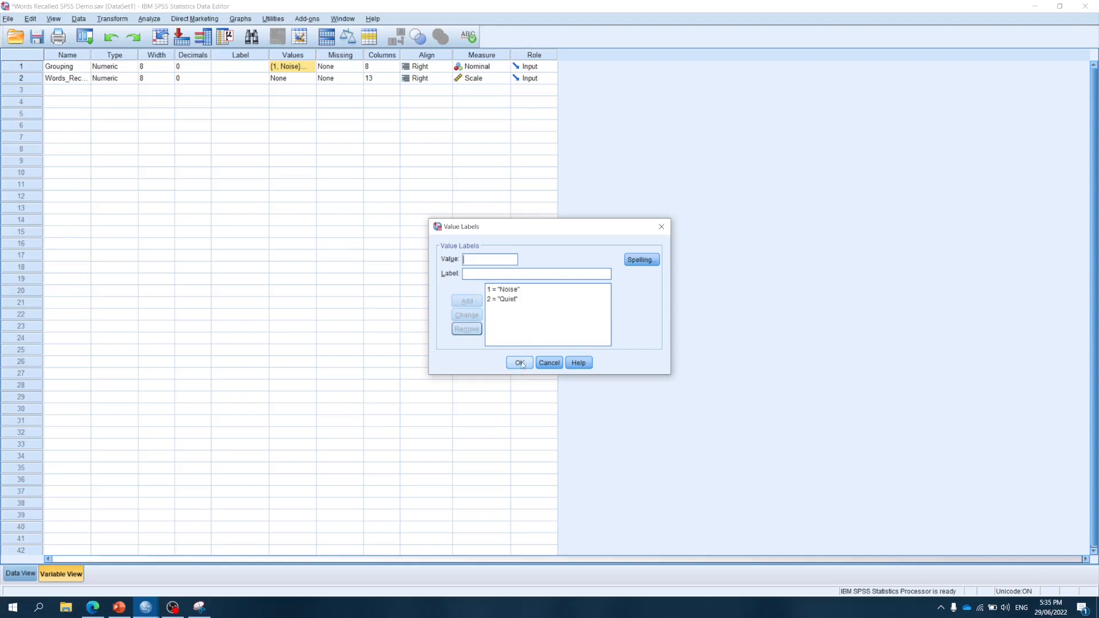
left_click(519, 363)
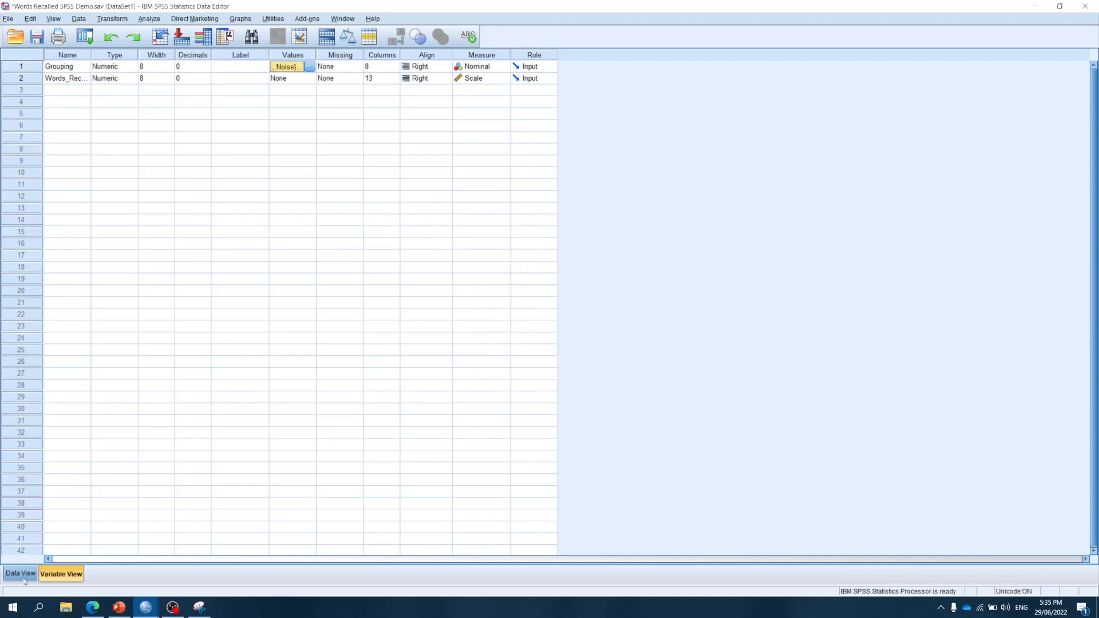
Start an Independent-Samples T Test from Analyze > Compare Means.
left_click(19, 574)
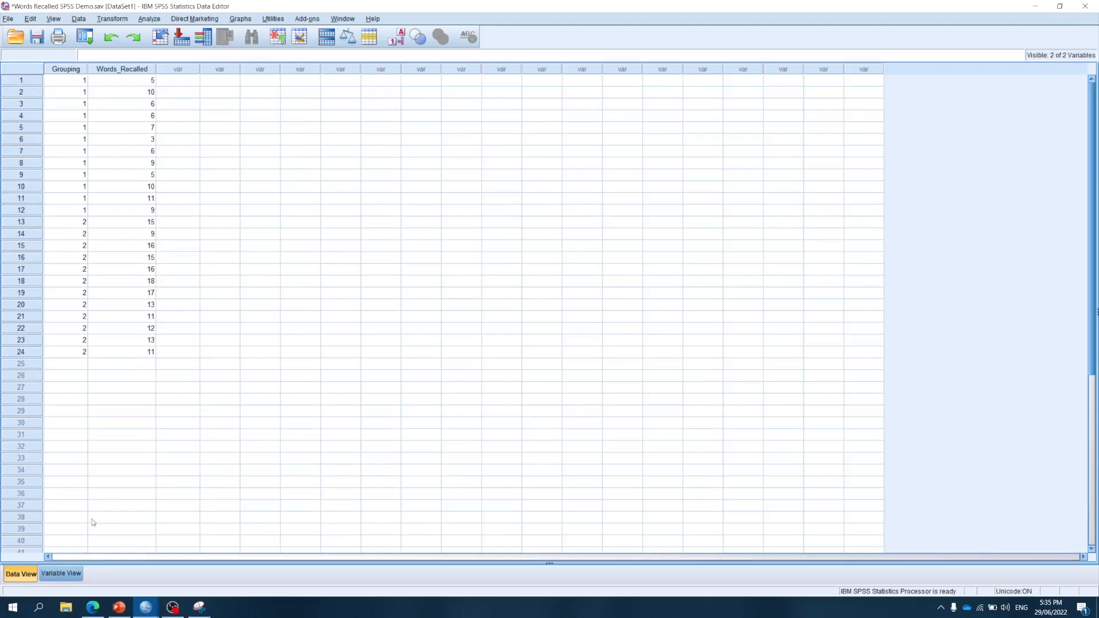
mouse_move(148, 411)
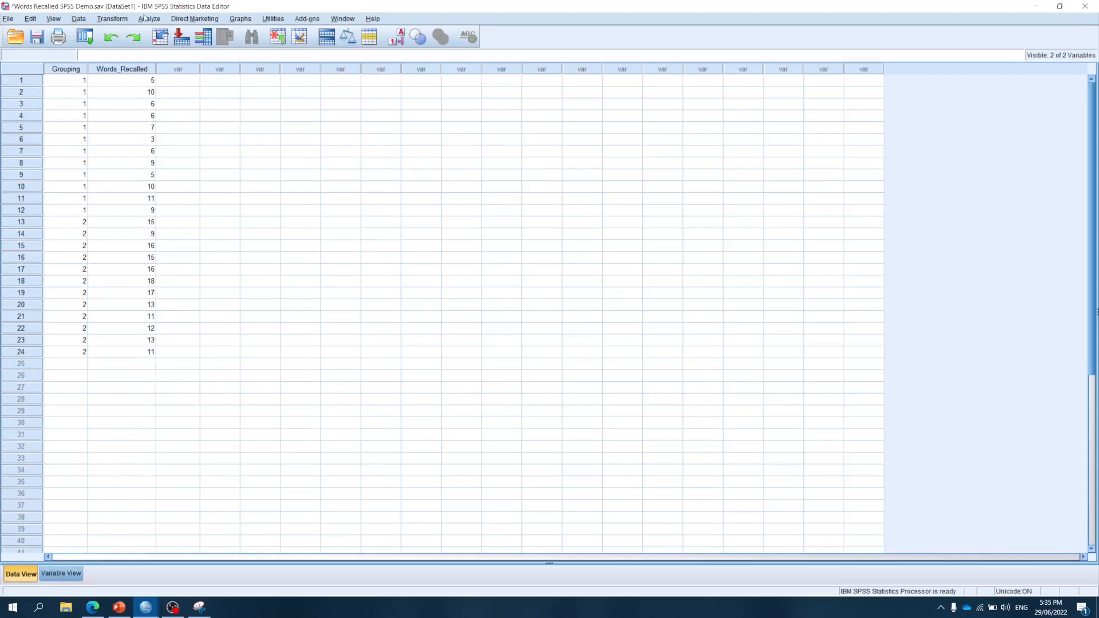
left_click(149, 18)
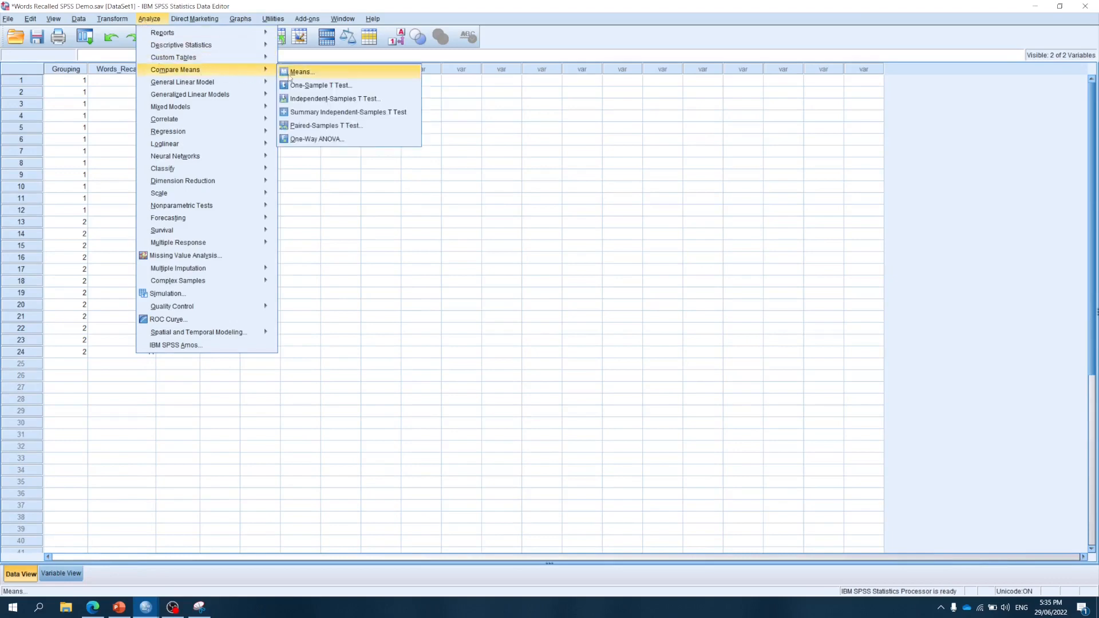
left_click(334, 98)
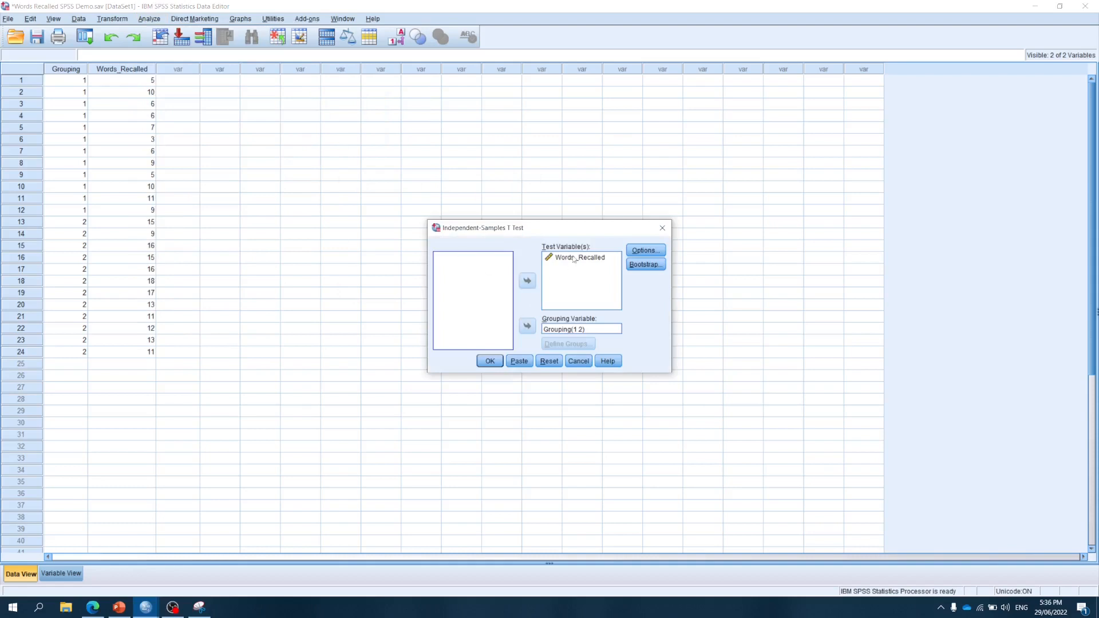
Assign Words_Recalled as test variable and Grouping as grouping variable.
left_click(527, 280)
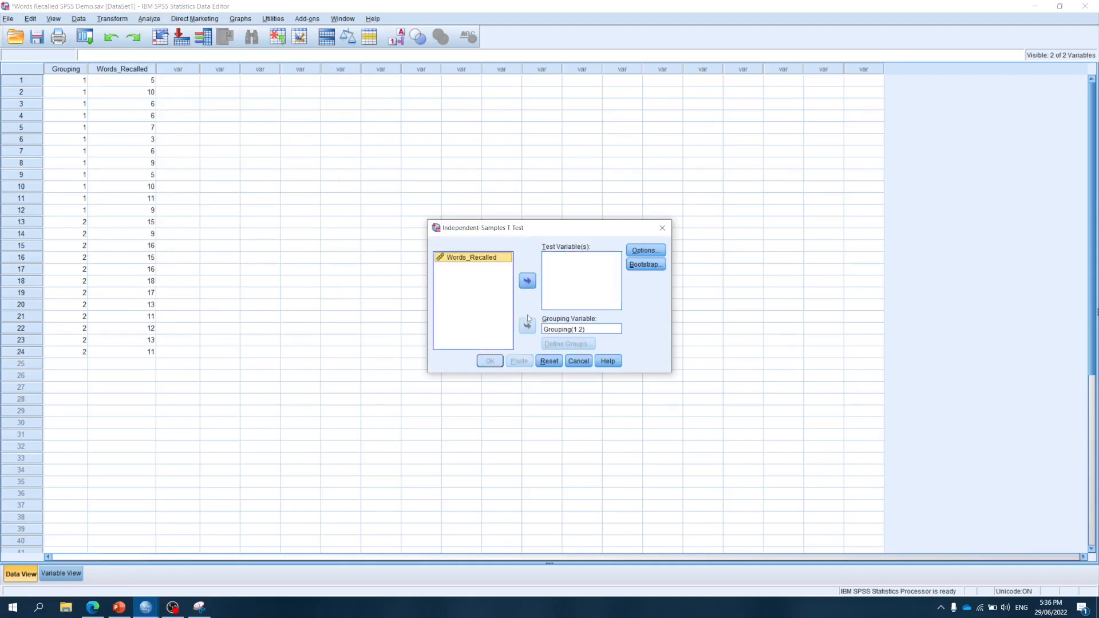
left_click(526, 325)
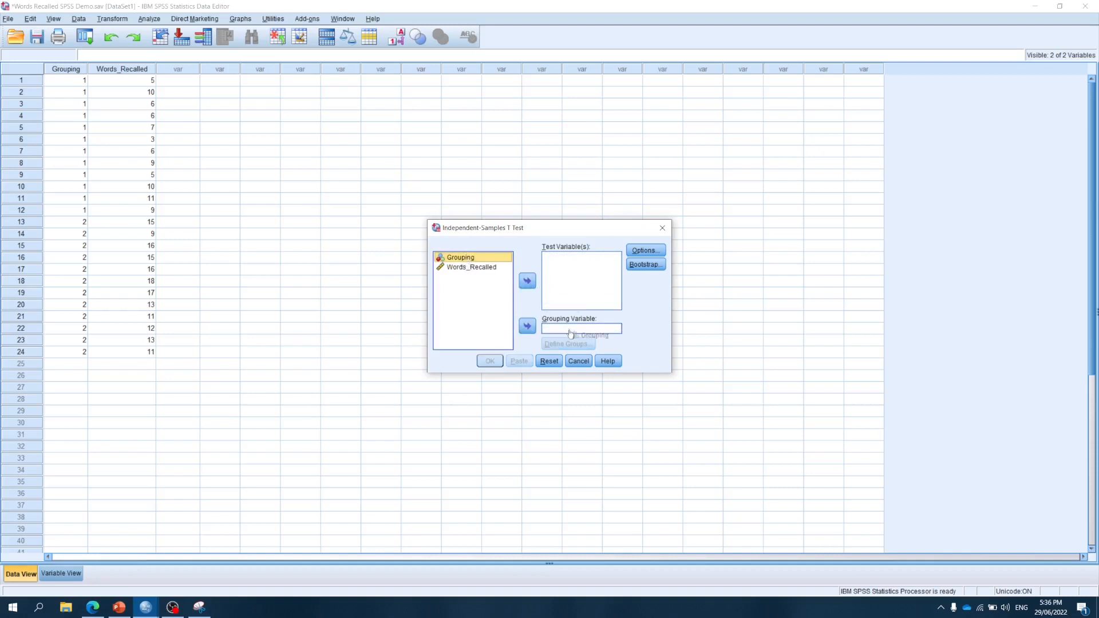
left_click(526, 325)
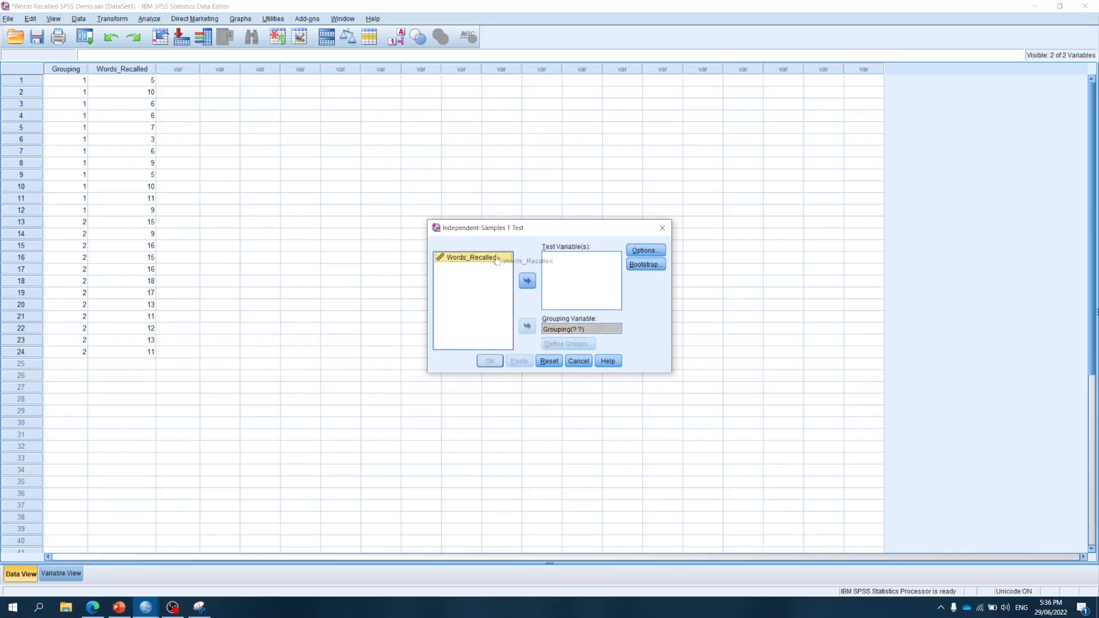
left_click(526, 280)
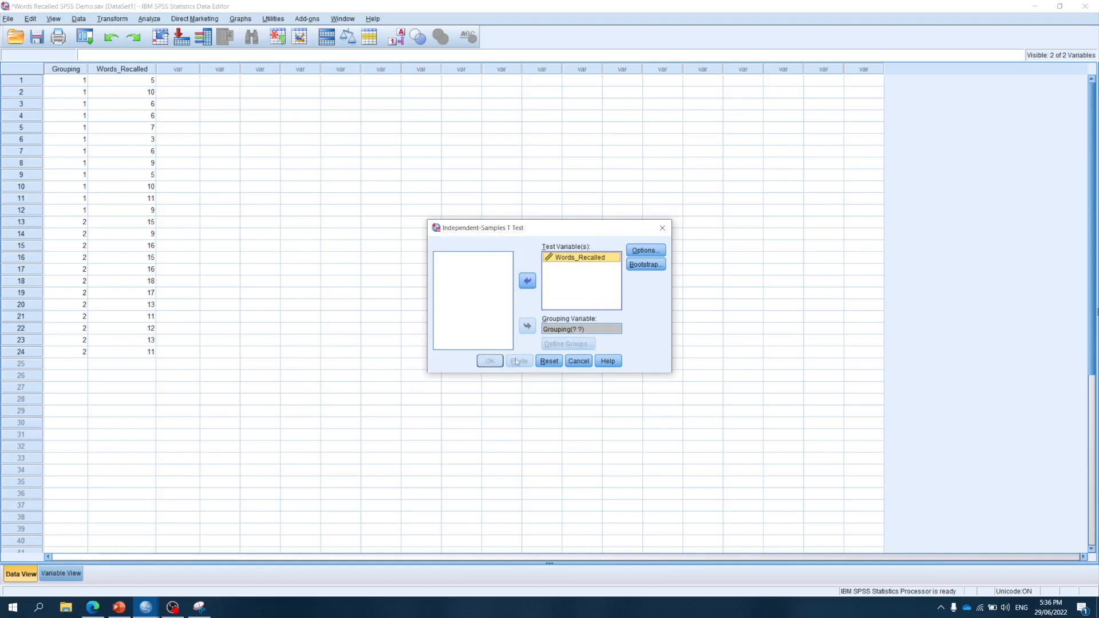
left_click(580, 329)
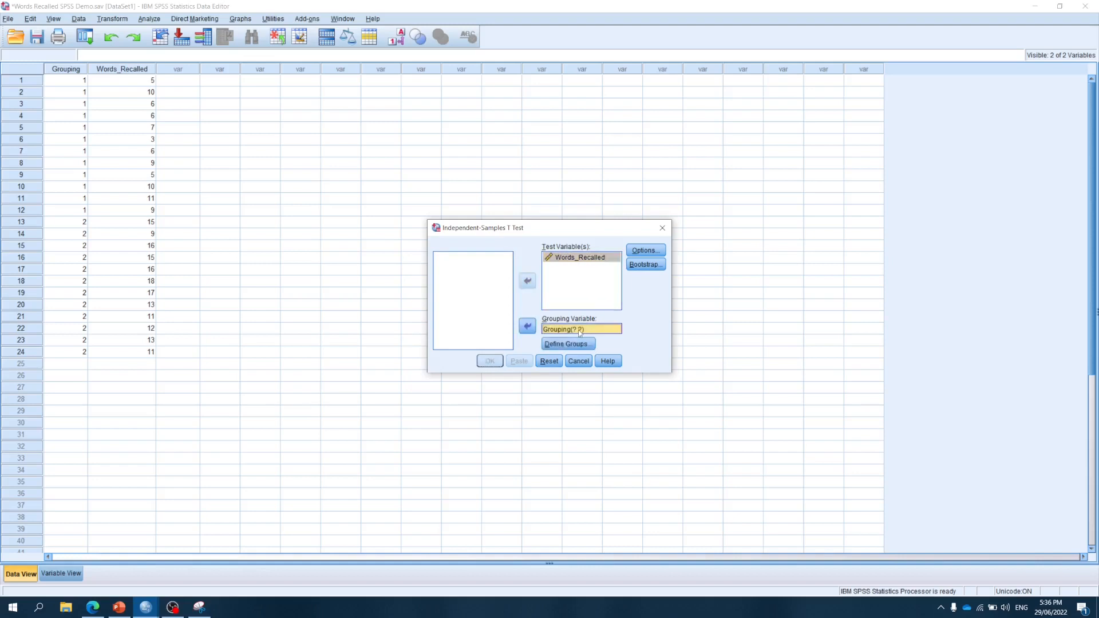
Define the compared groups as code 1 and code 2 and continue.
left_click(566, 344)
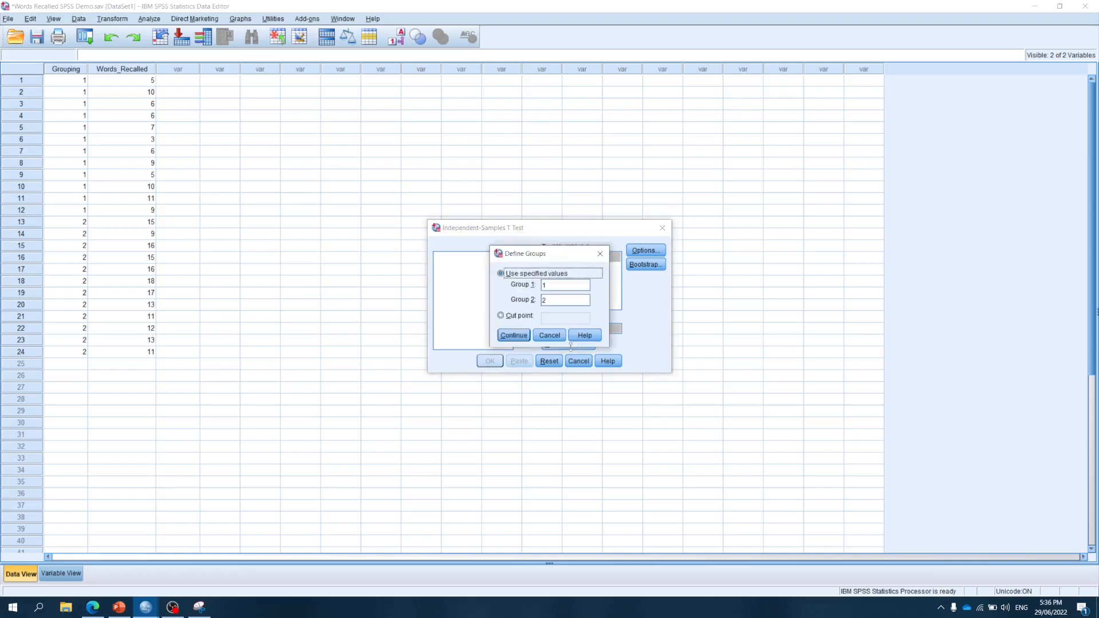
left_click(564, 284)
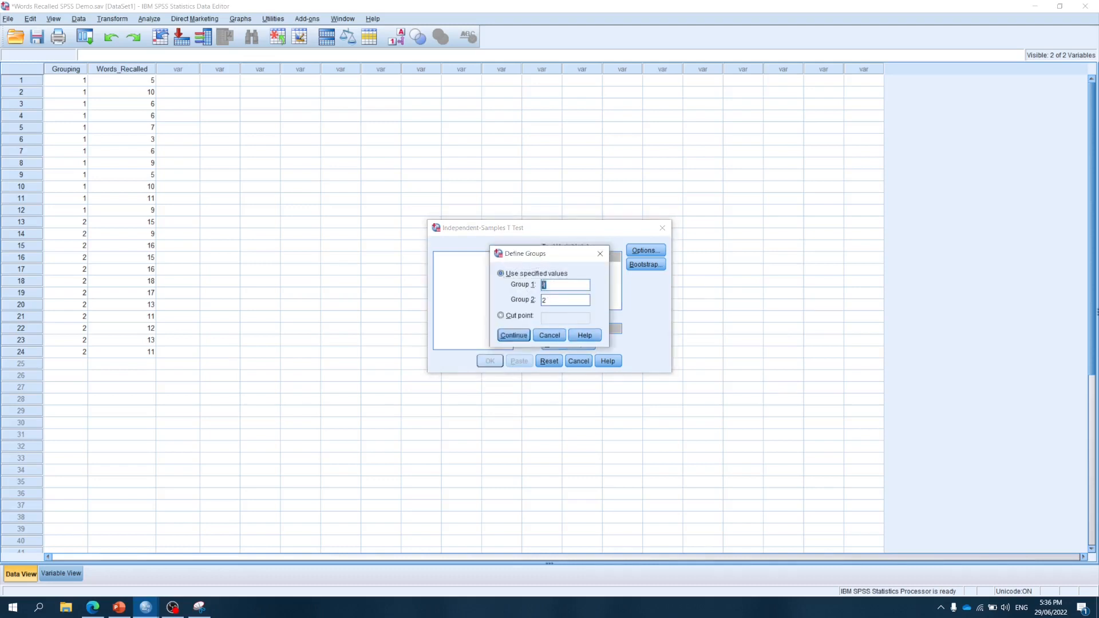
left_click(564, 299)
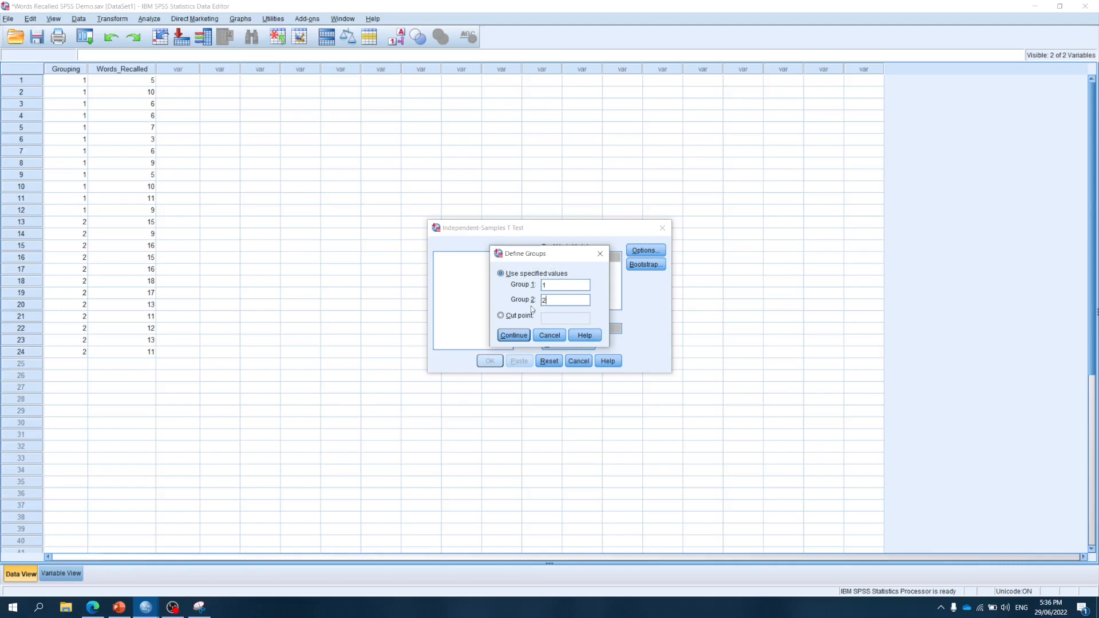
left_click(513, 336)
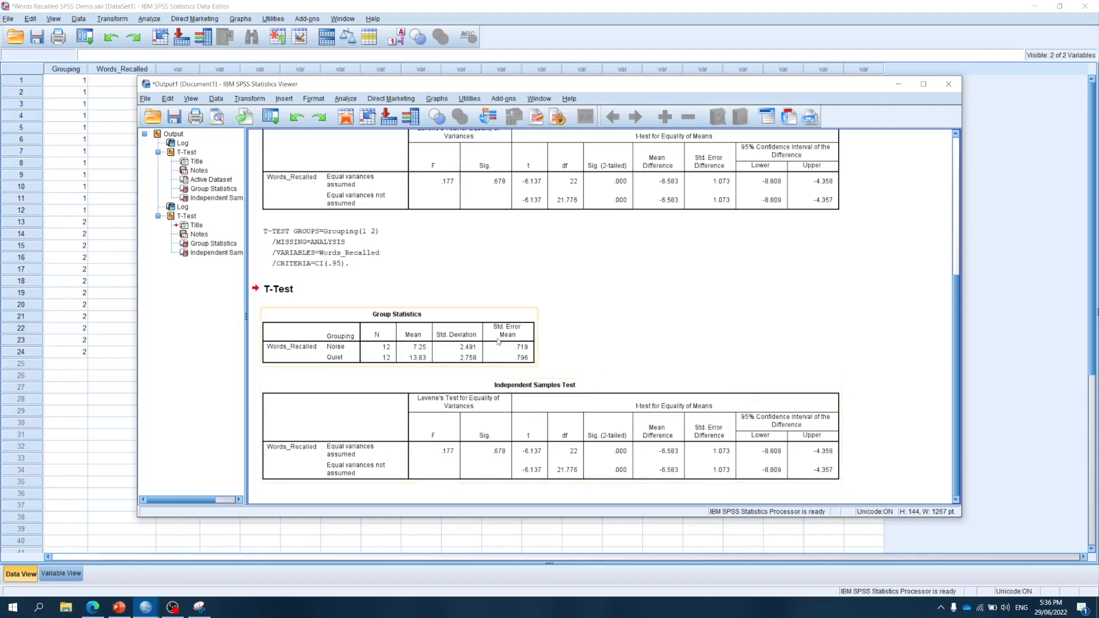
Run the t test to produce the Group Statistics and Independent Samples Test tables.
left_click(580, 498)
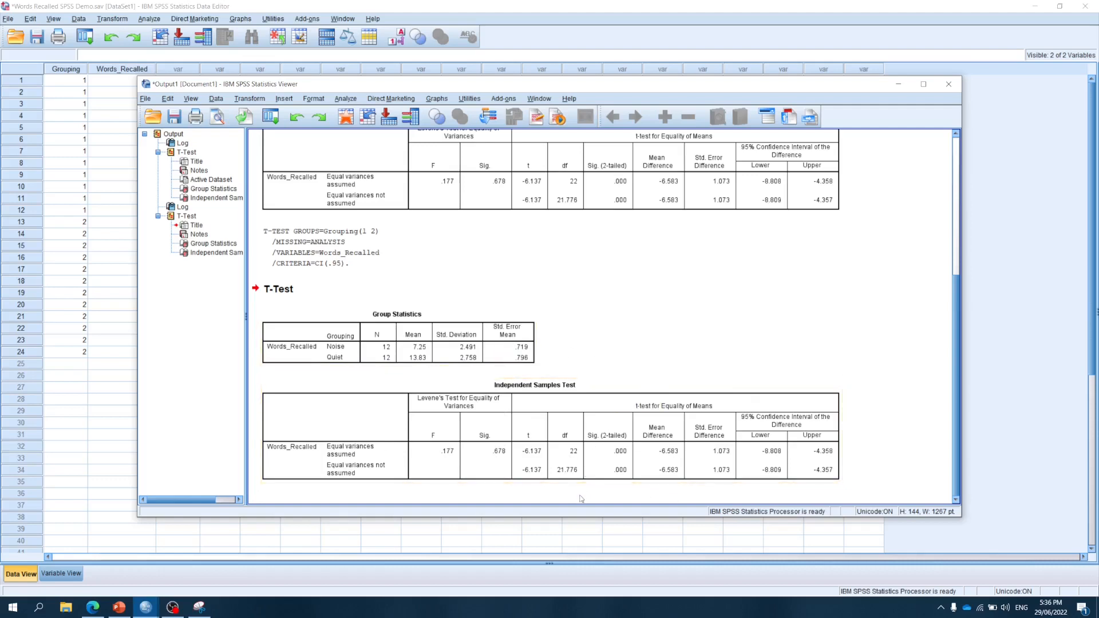